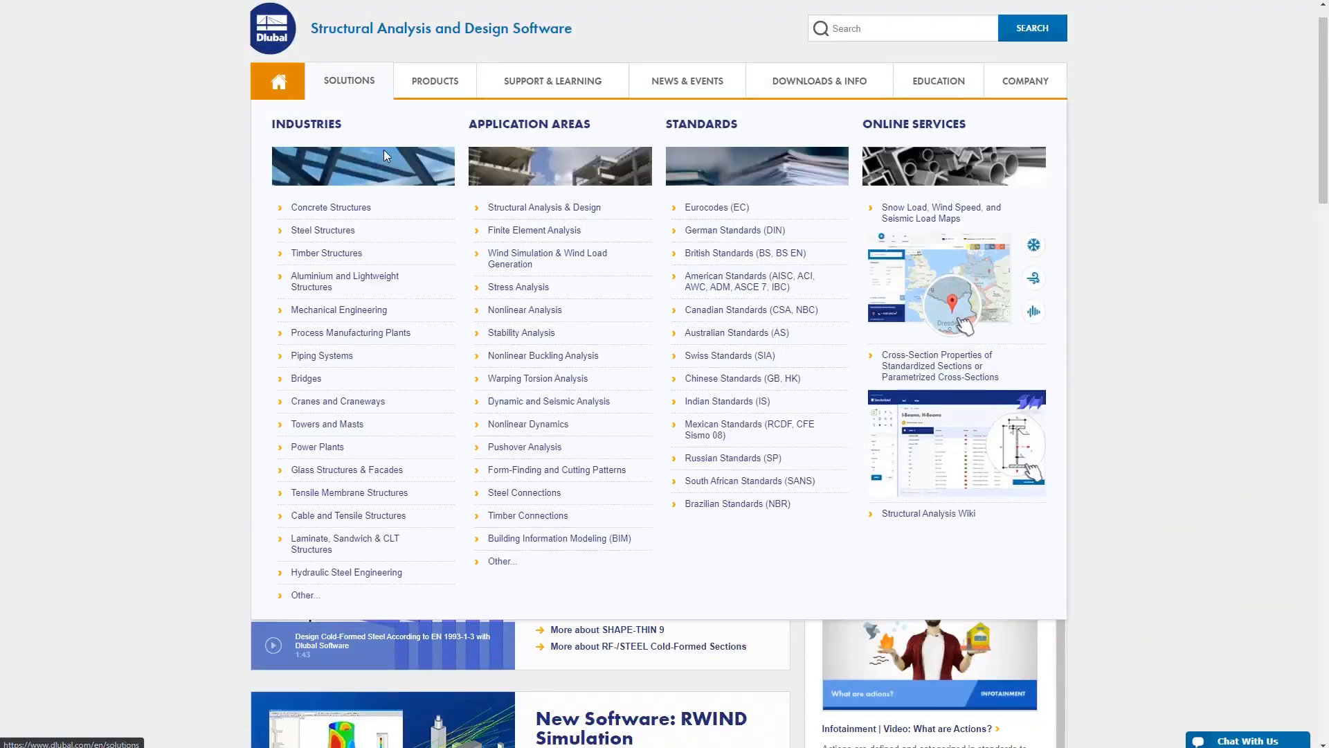
# Show the ASCE/SEI 7-16 basic wind speed map for the USA in the Geo-Zone Tool
pyautogui.click(943, 213)
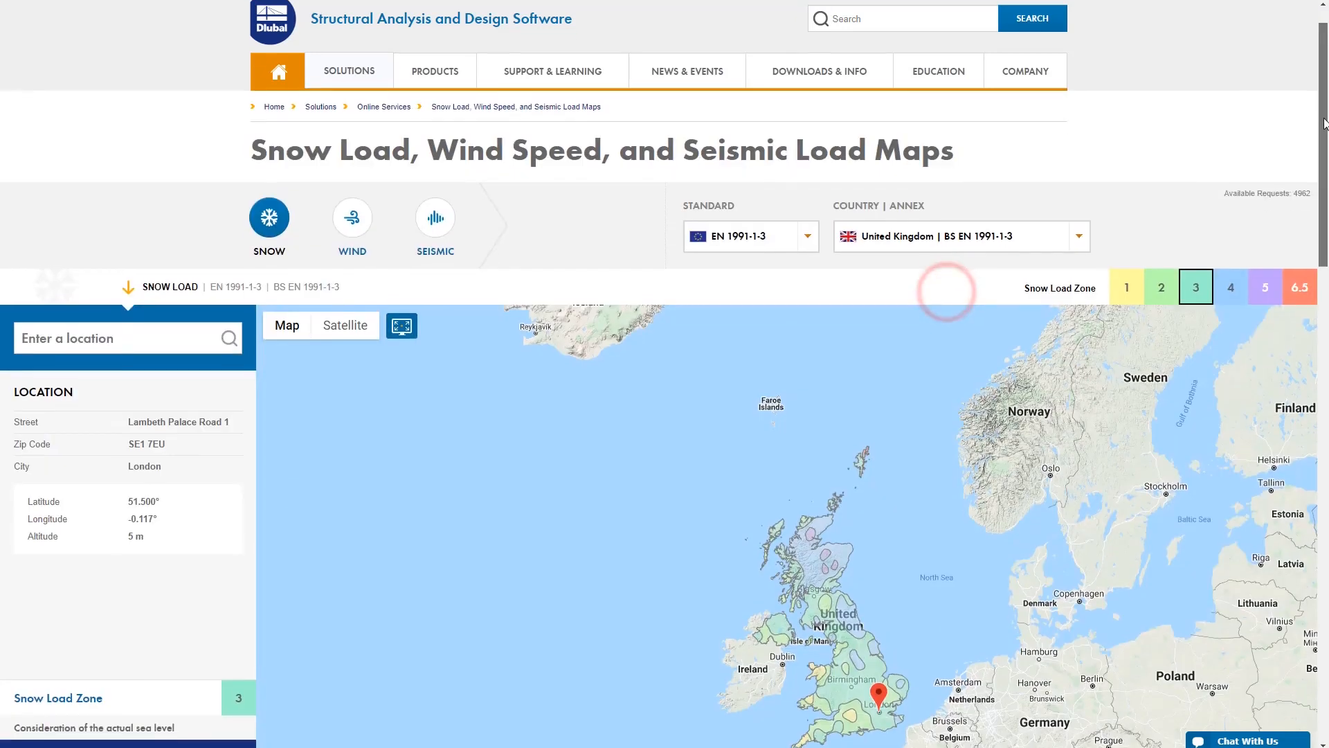
pyautogui.scroll(-3)
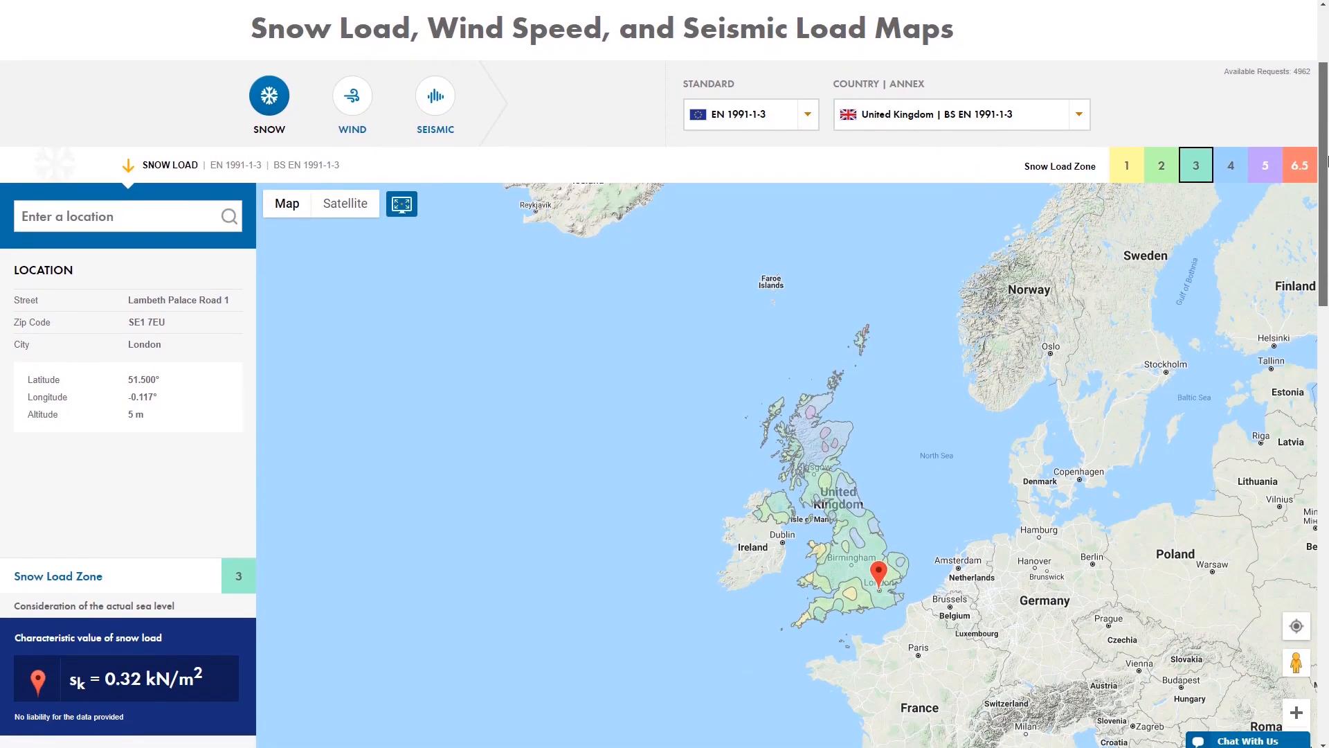
pyautogui.click(749, 113)
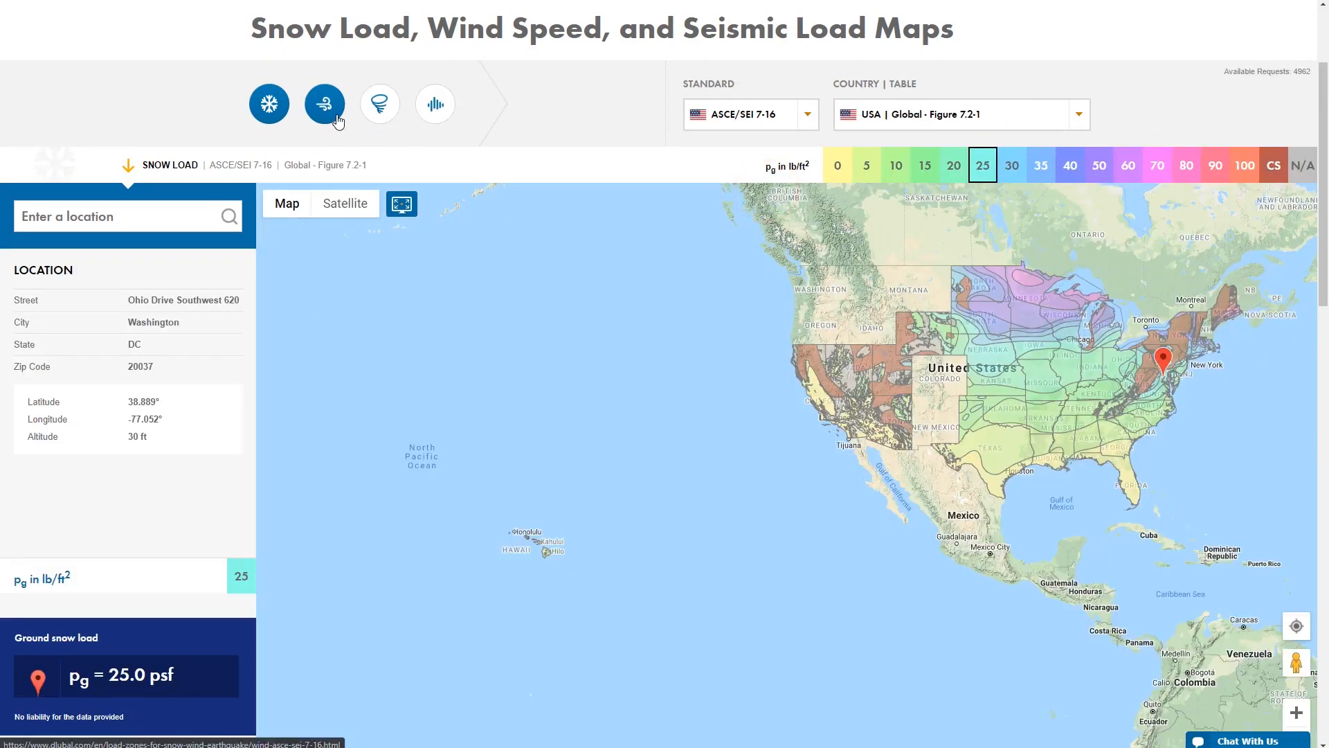
pyautogui.click(324, 104)
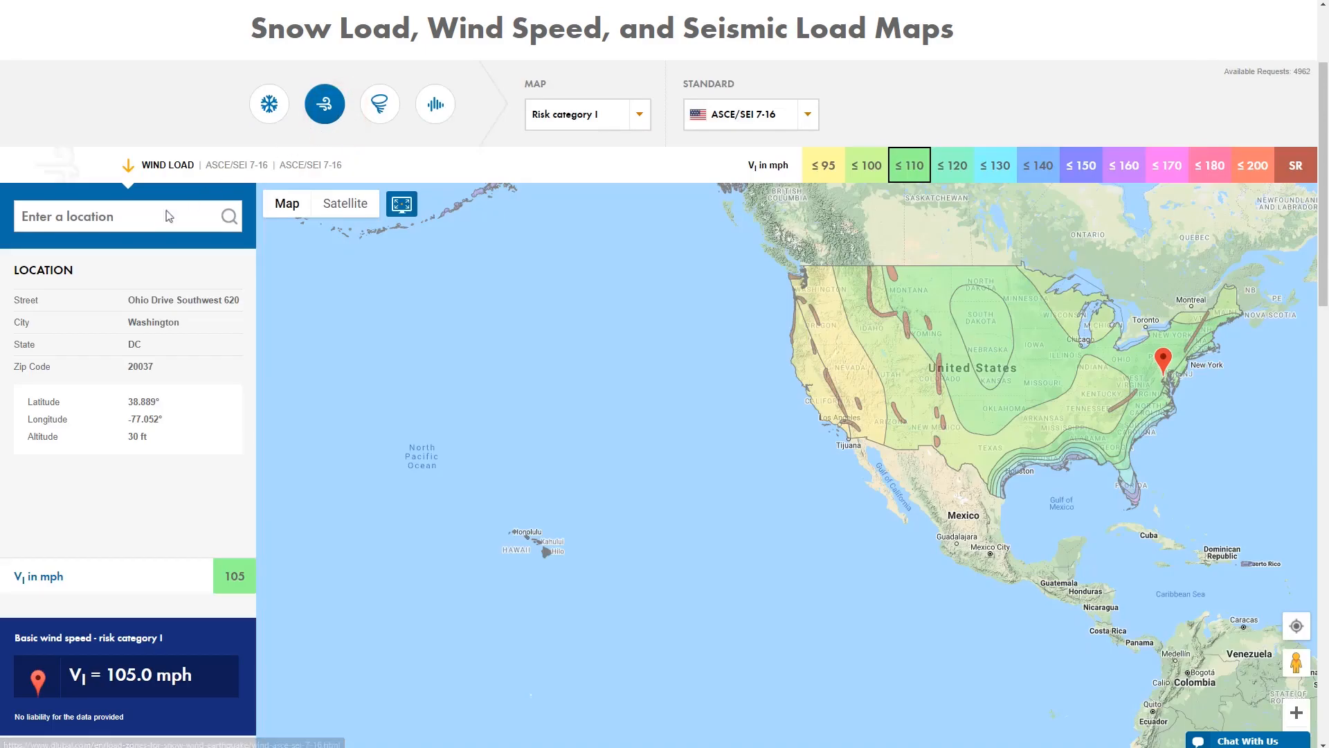
# Look up the Dlubal office location on the wind speed map
pyautogui.click(128, 216)
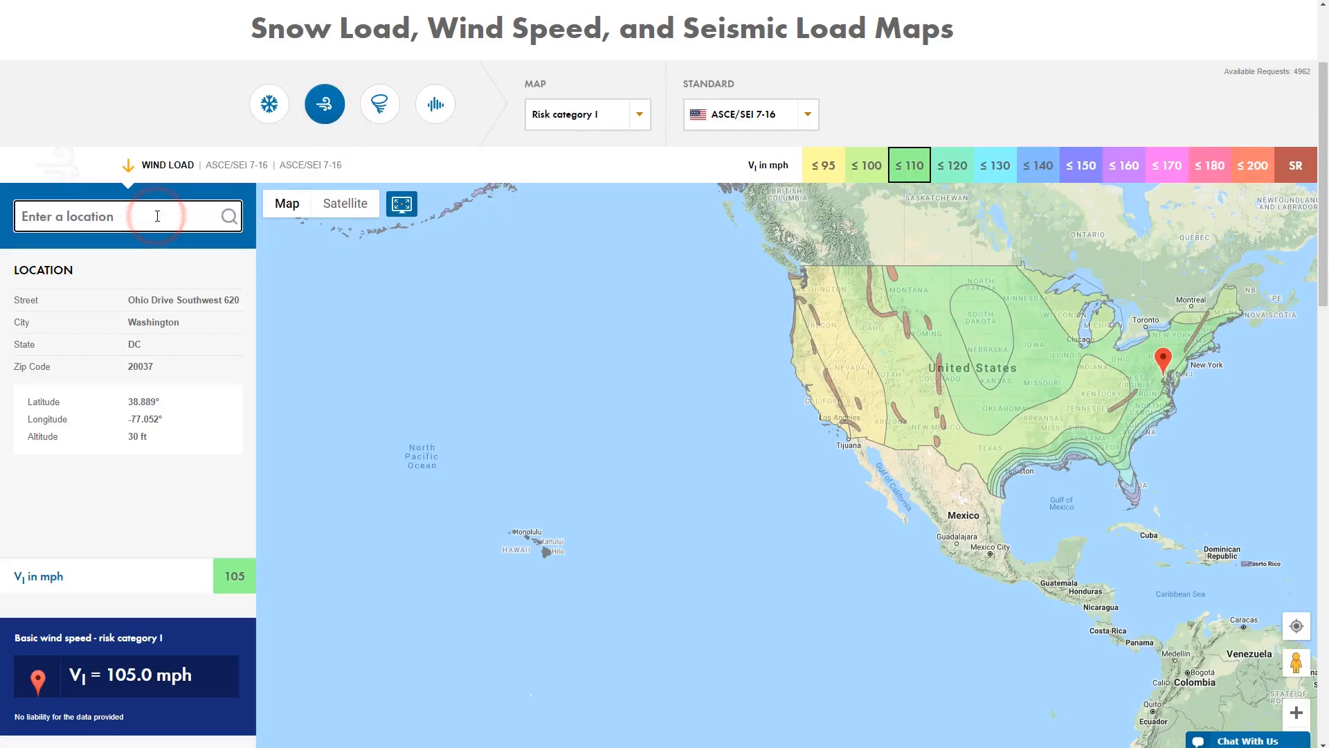
pyautogui.write('Dlubal')
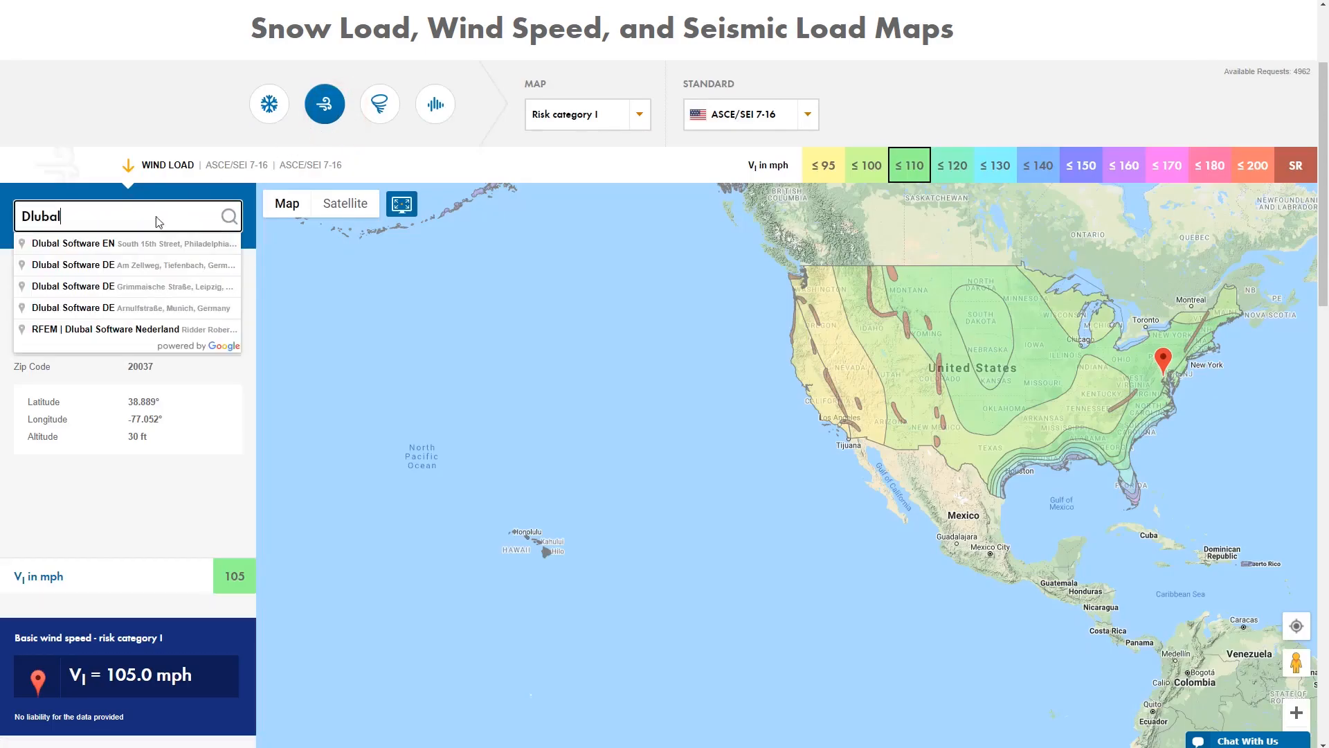
pyautogui.click(88, 244)
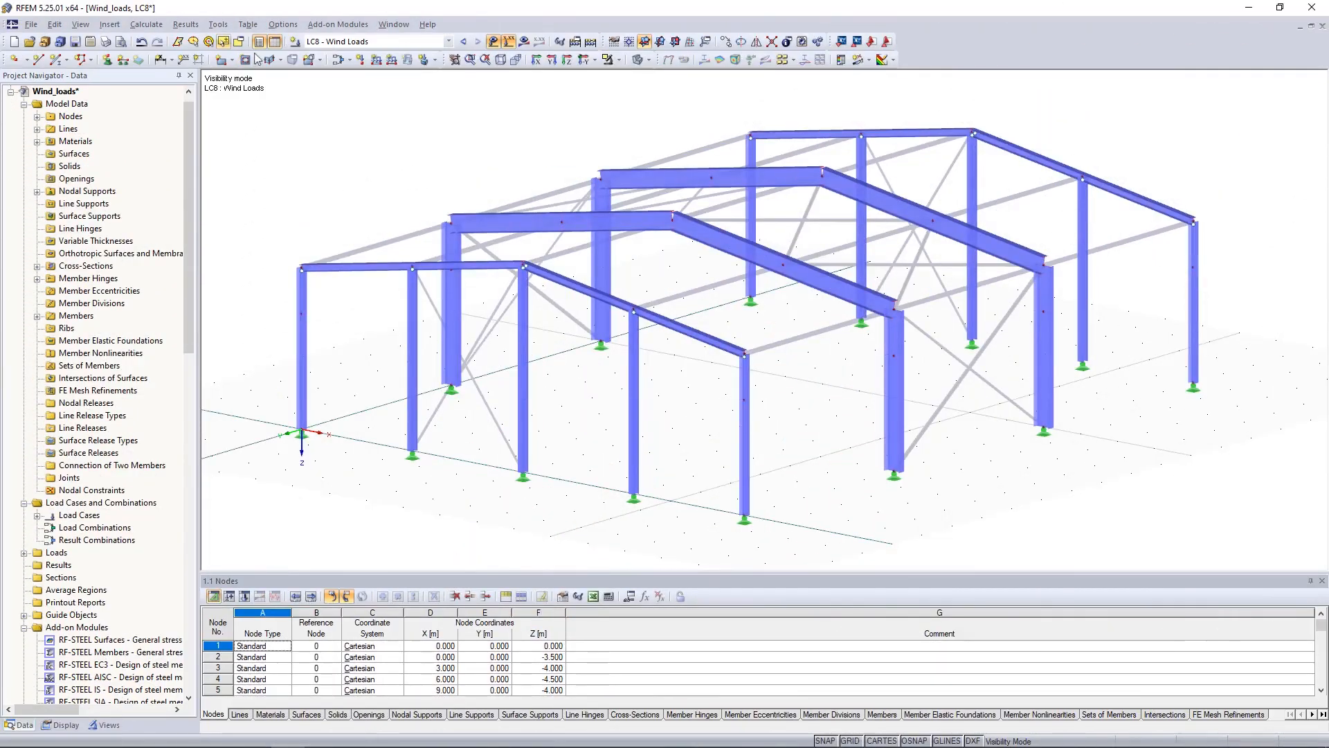
# Launch the ASCE/SEI 7-16 wind generator for vertical walls with roof from the Generate Loads tools
pyautogui.click(218, 23)
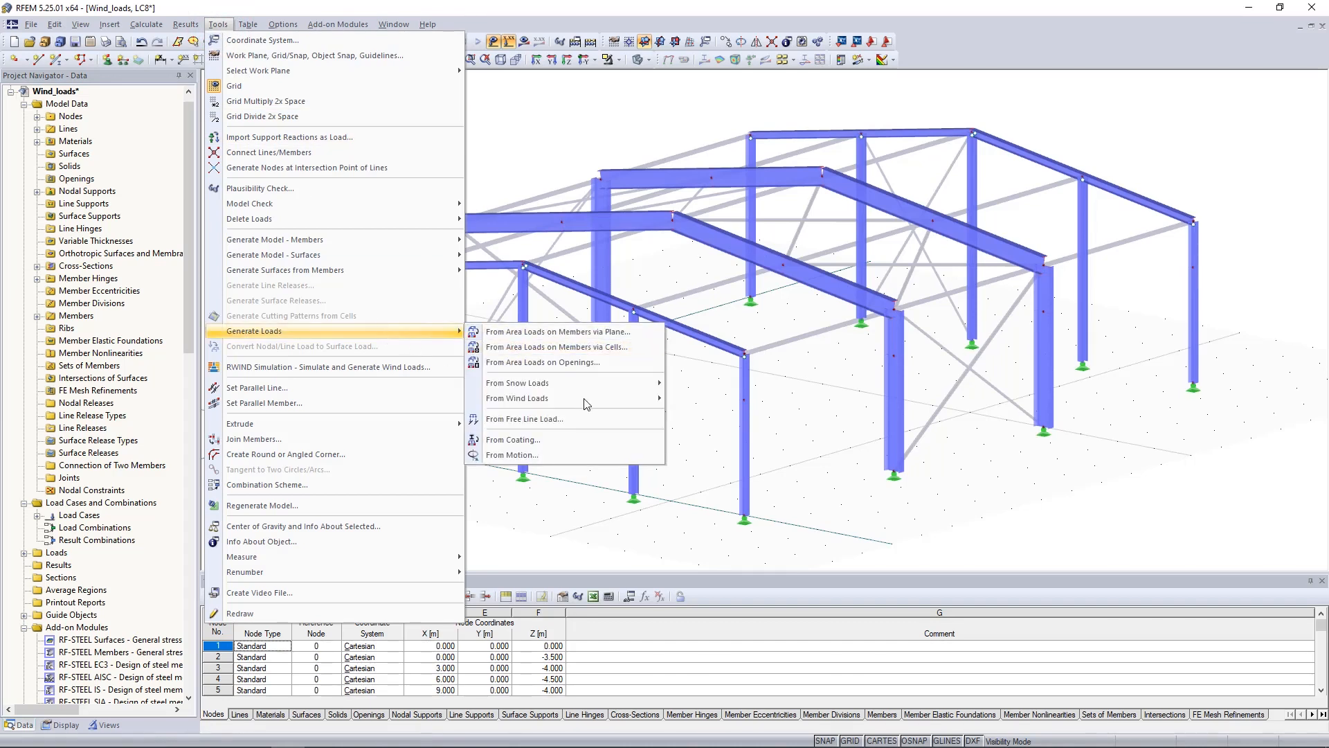
pyautogui.moveTo(517, 399)
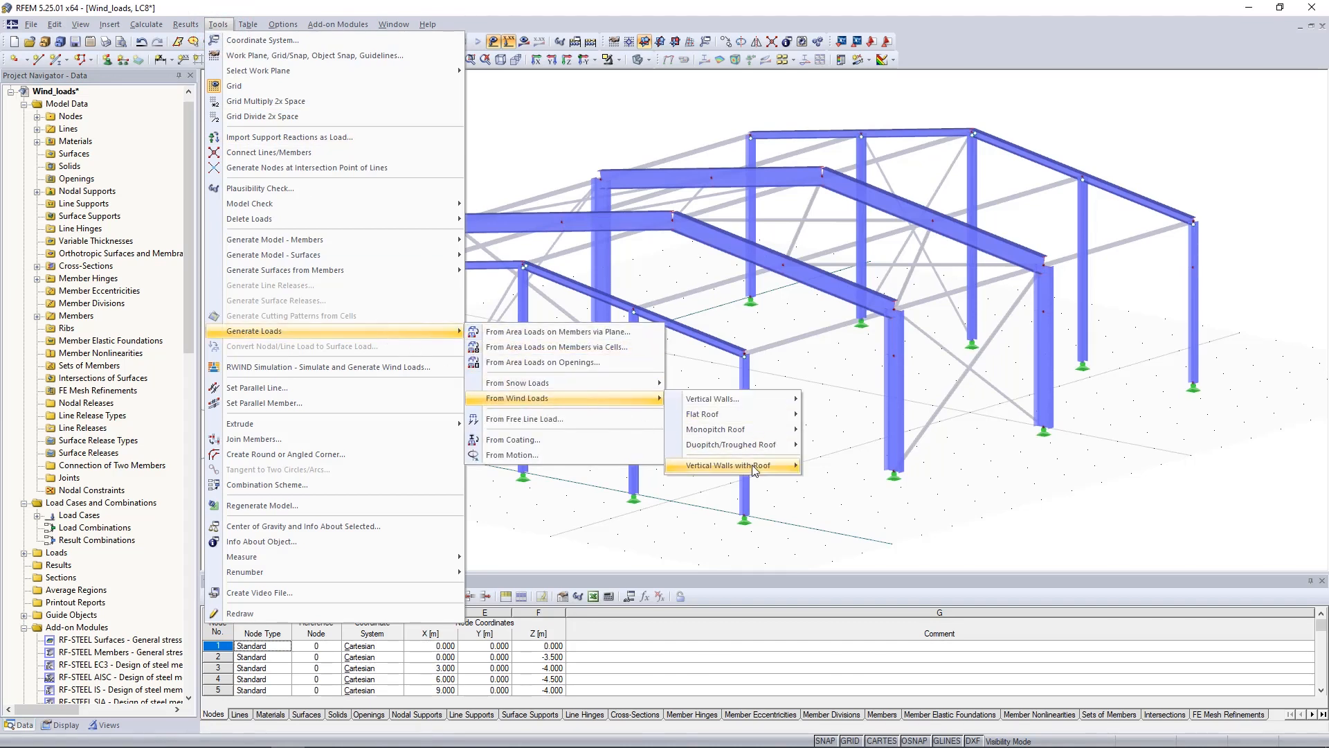
pyautogui.moveTo(727, 466)
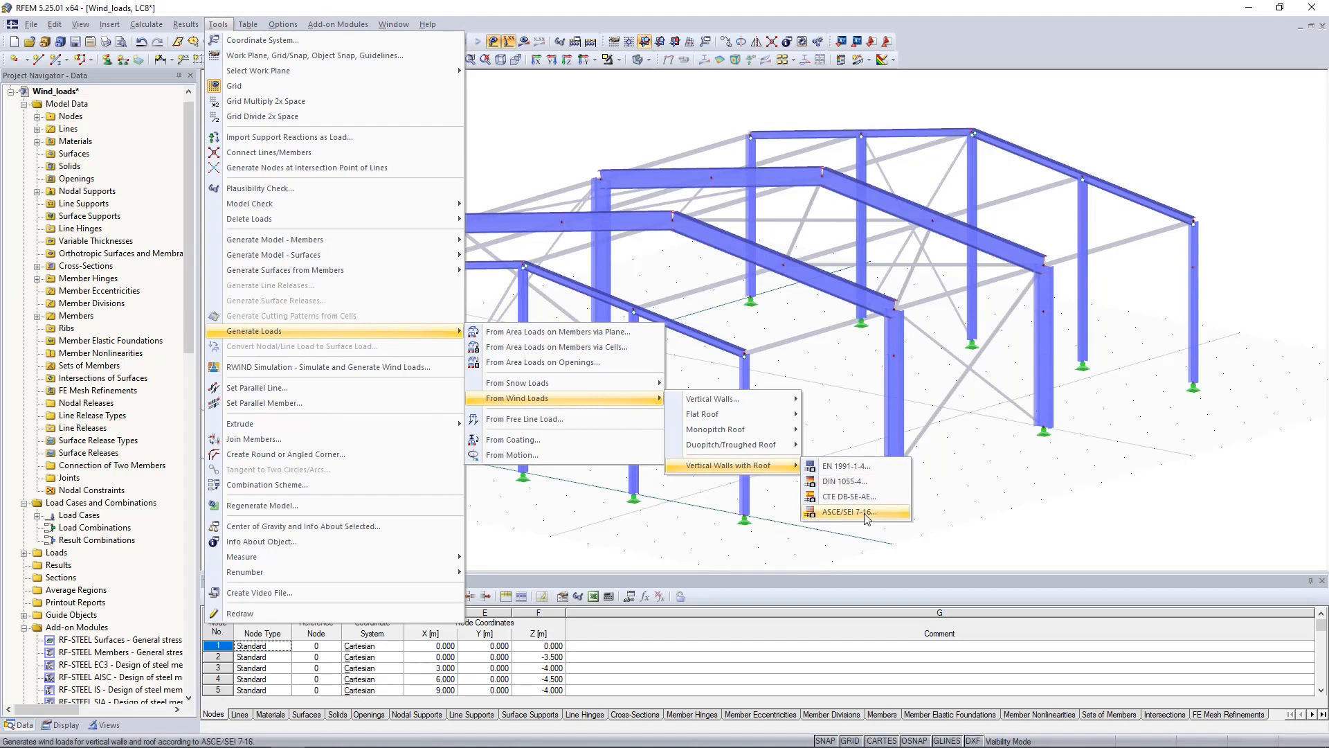
pyautogui.click(854, 512)
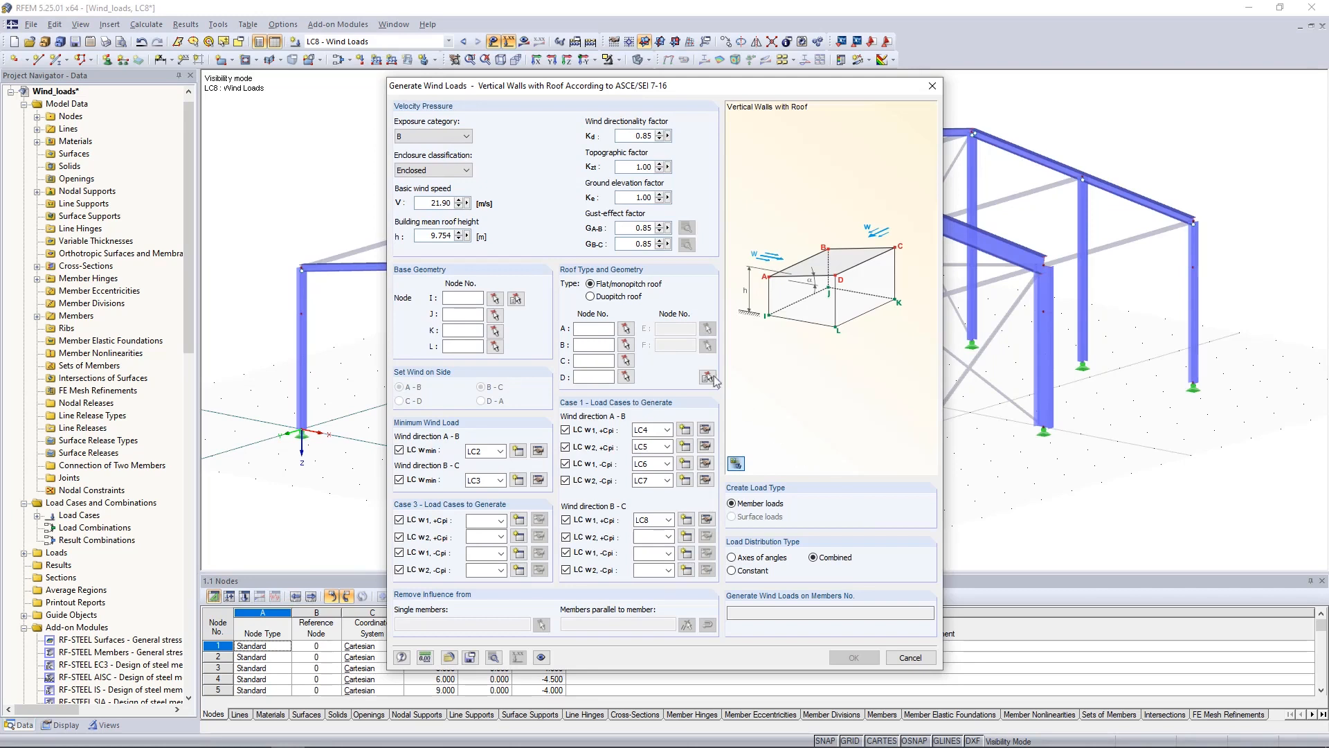
# Set exposure category C, keep enclosure Enclosed, and begin picking base corner nodes graphically
pyautogui.click(466, 135)
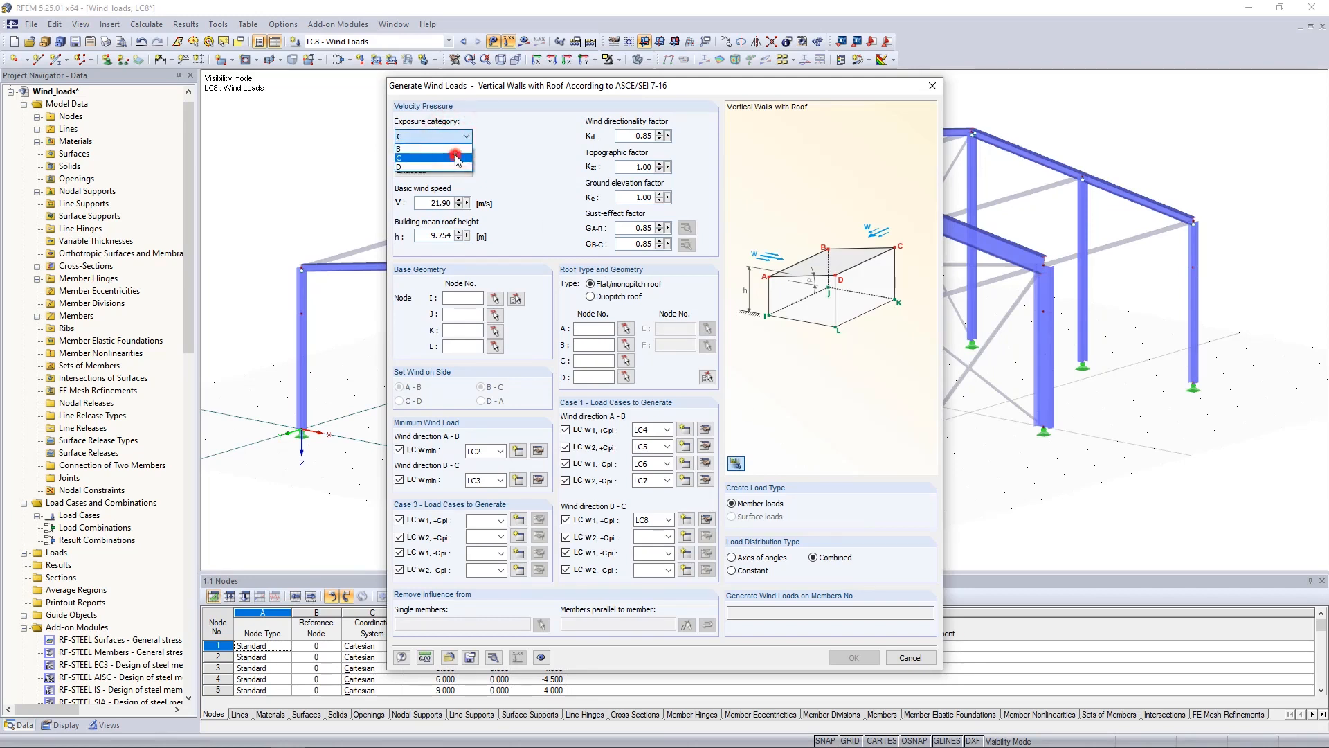
pyautogui.click(456, 158)
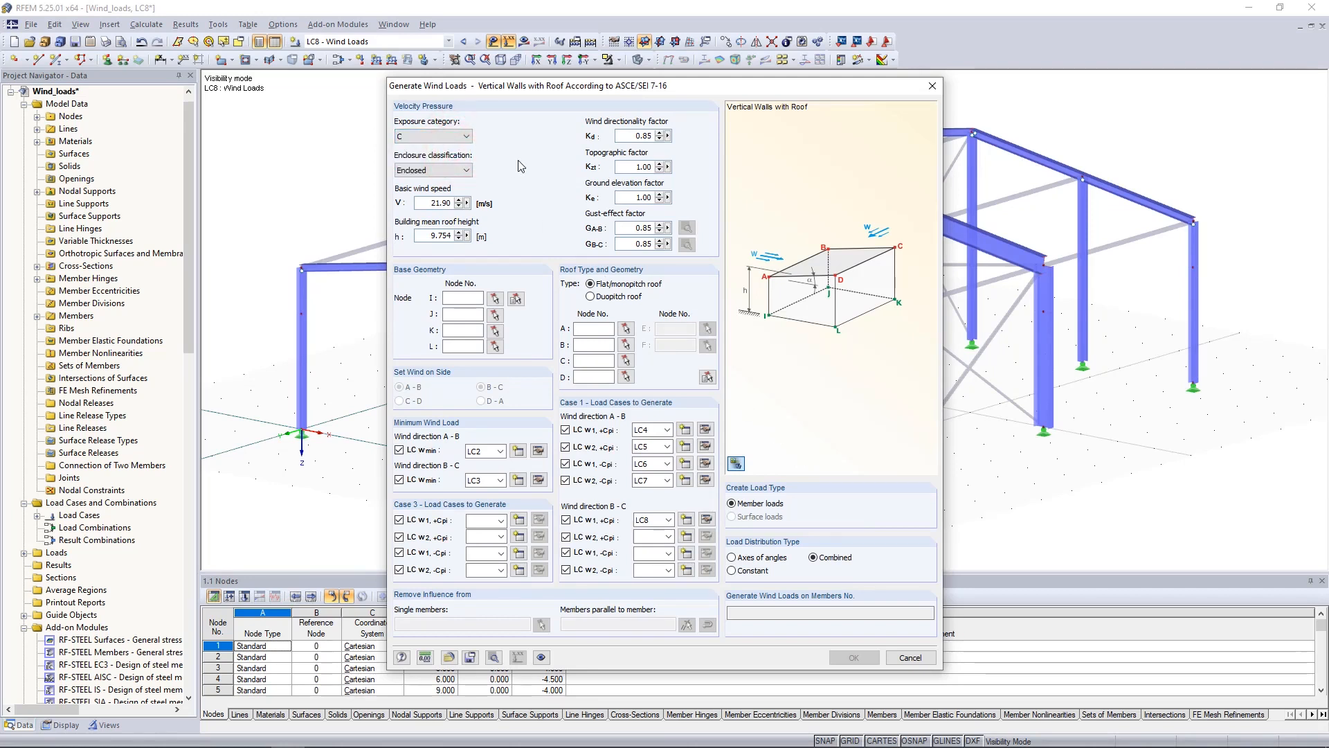
pyautogui.click(466, 169)
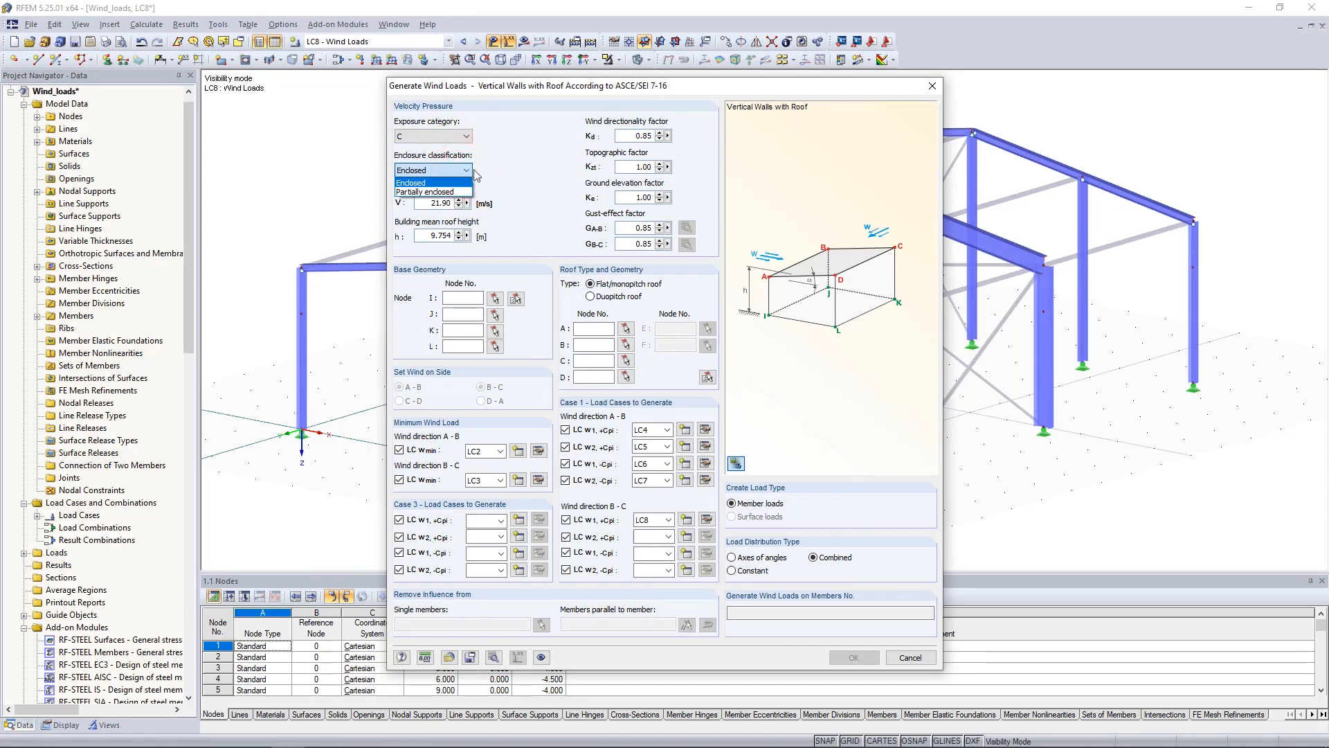
pyautogui.click(432, 169)
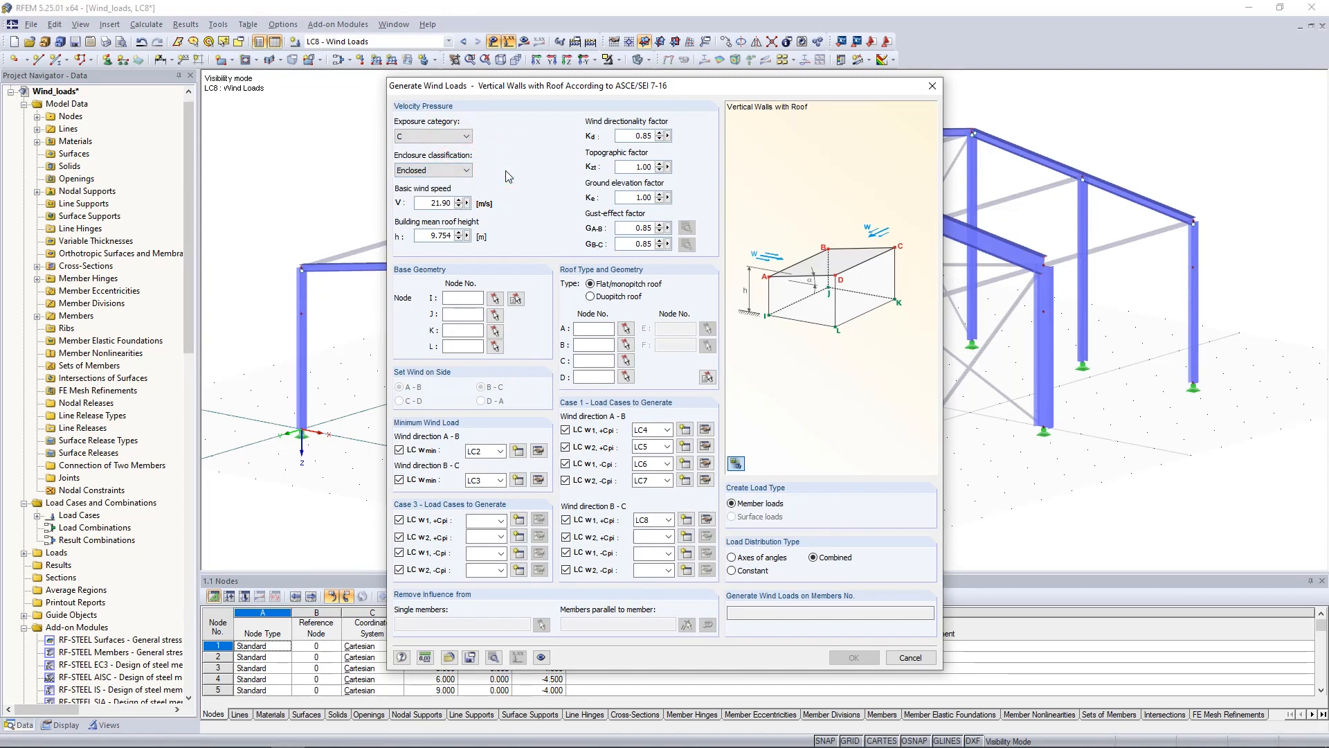
pyautogui.moveTo(517, 299)
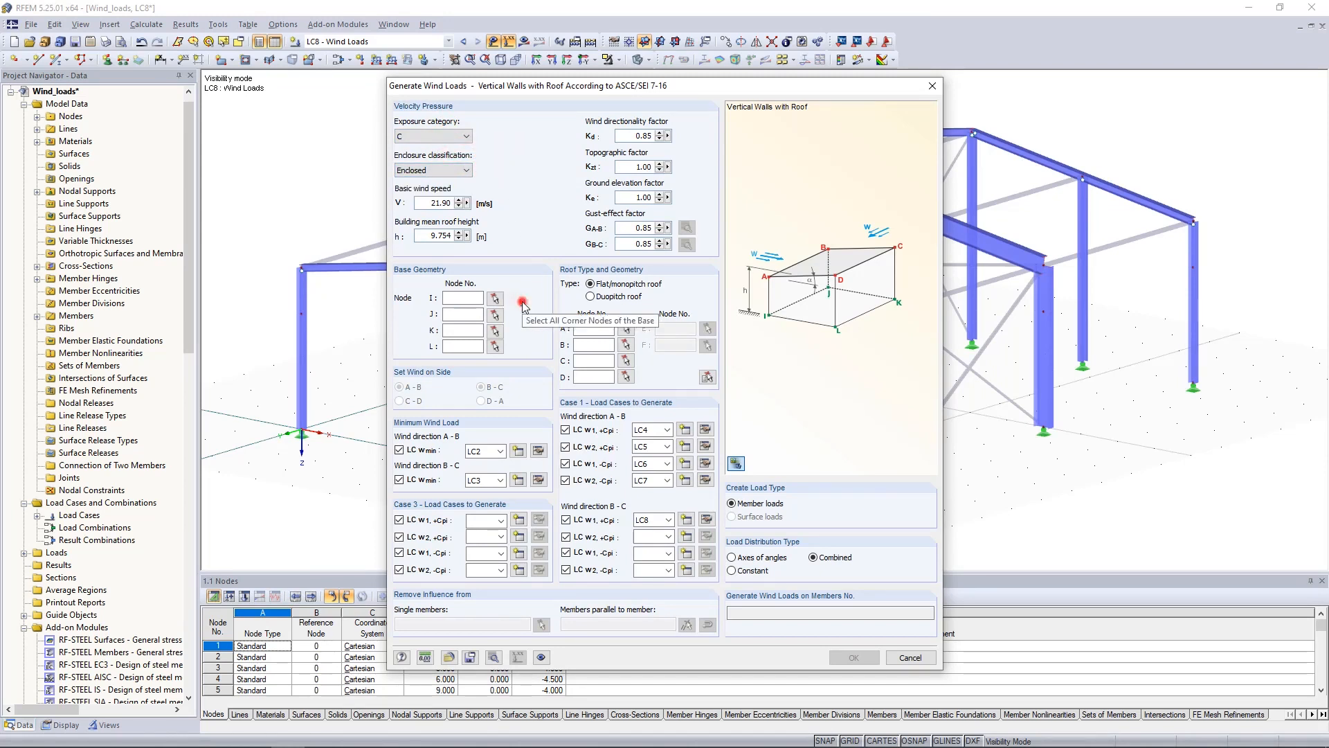
pyautogui.click(497, 298)
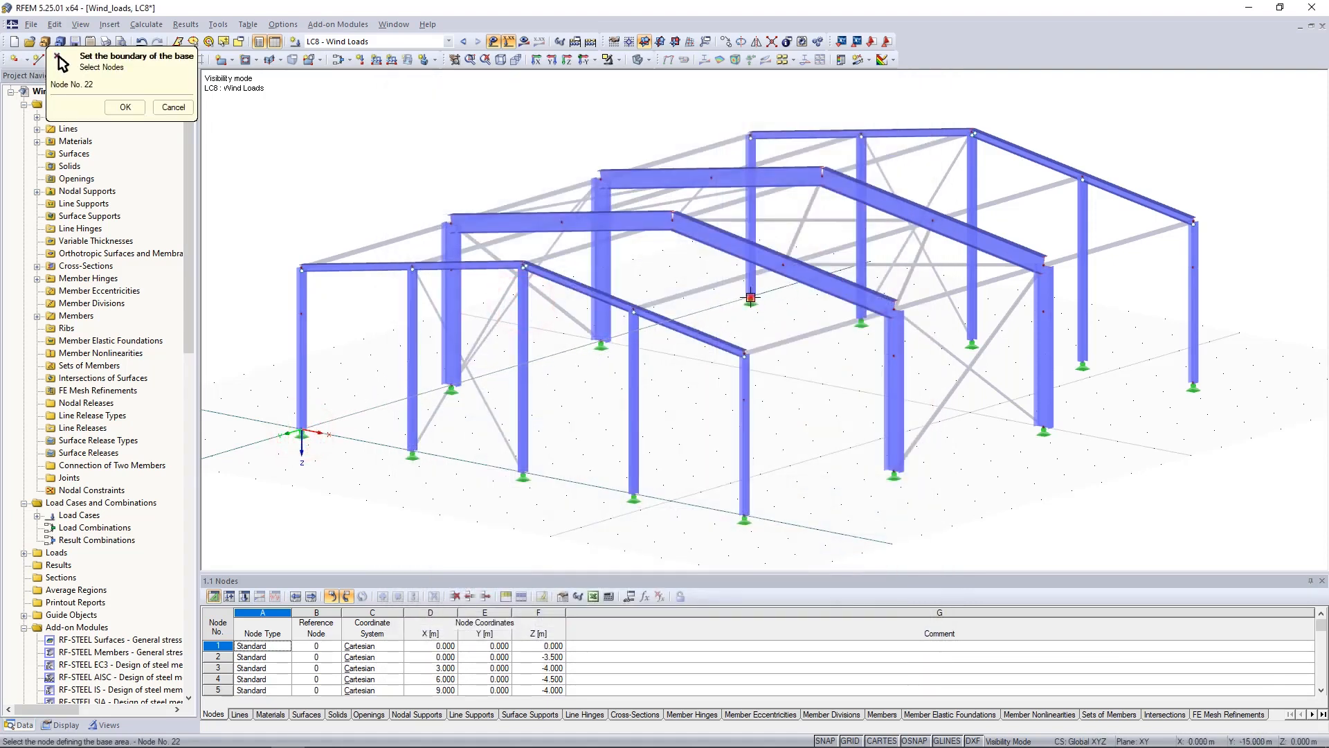
# Pick base corners 22 and 27, then start roof selection with node 23 as a roof corner
pyautogui.click(1194, 384)
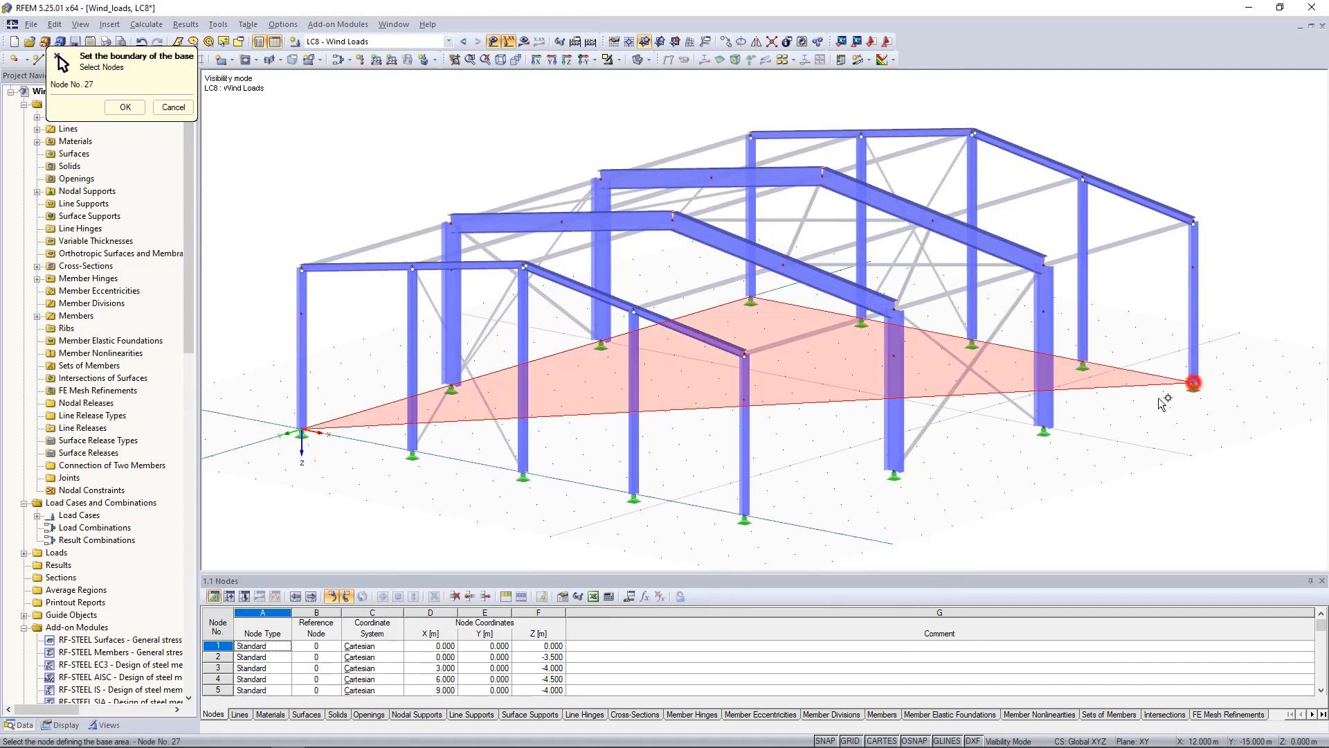
pyautogui.click(124, 106)
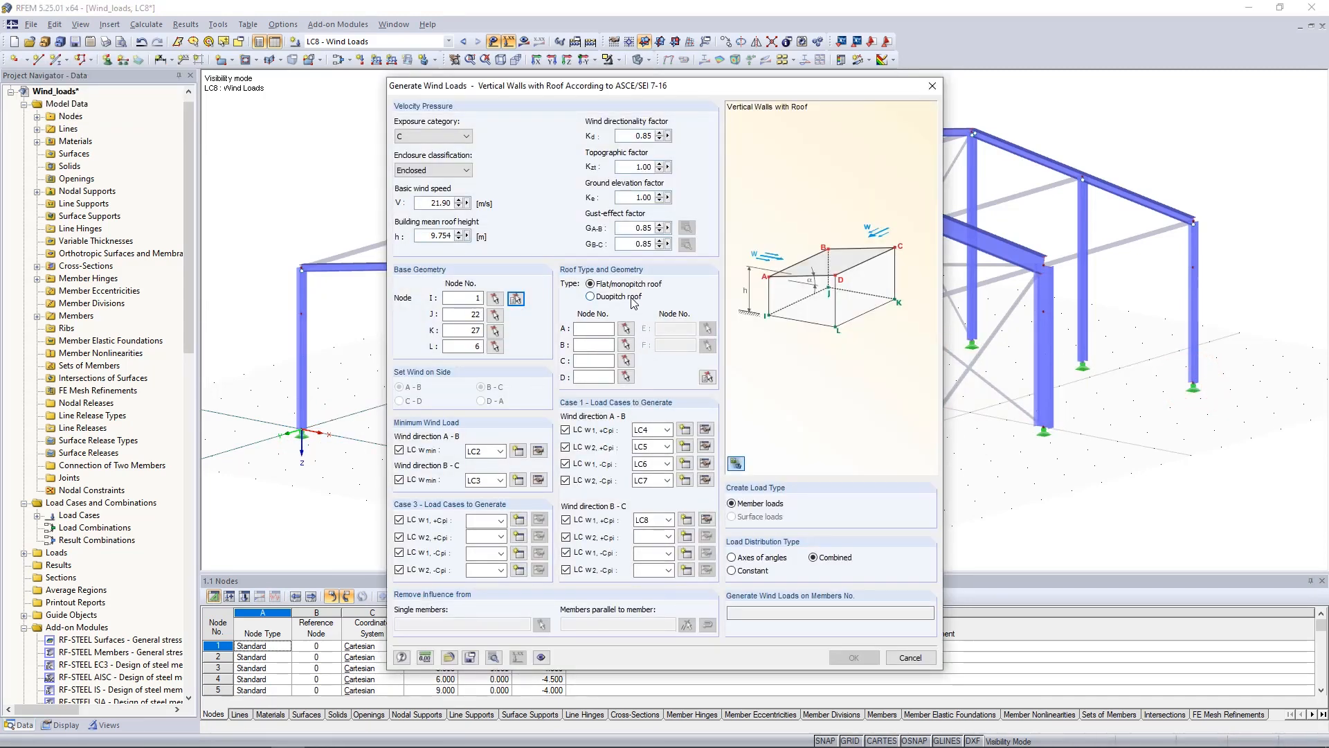
pyautogui.click(591, 296)
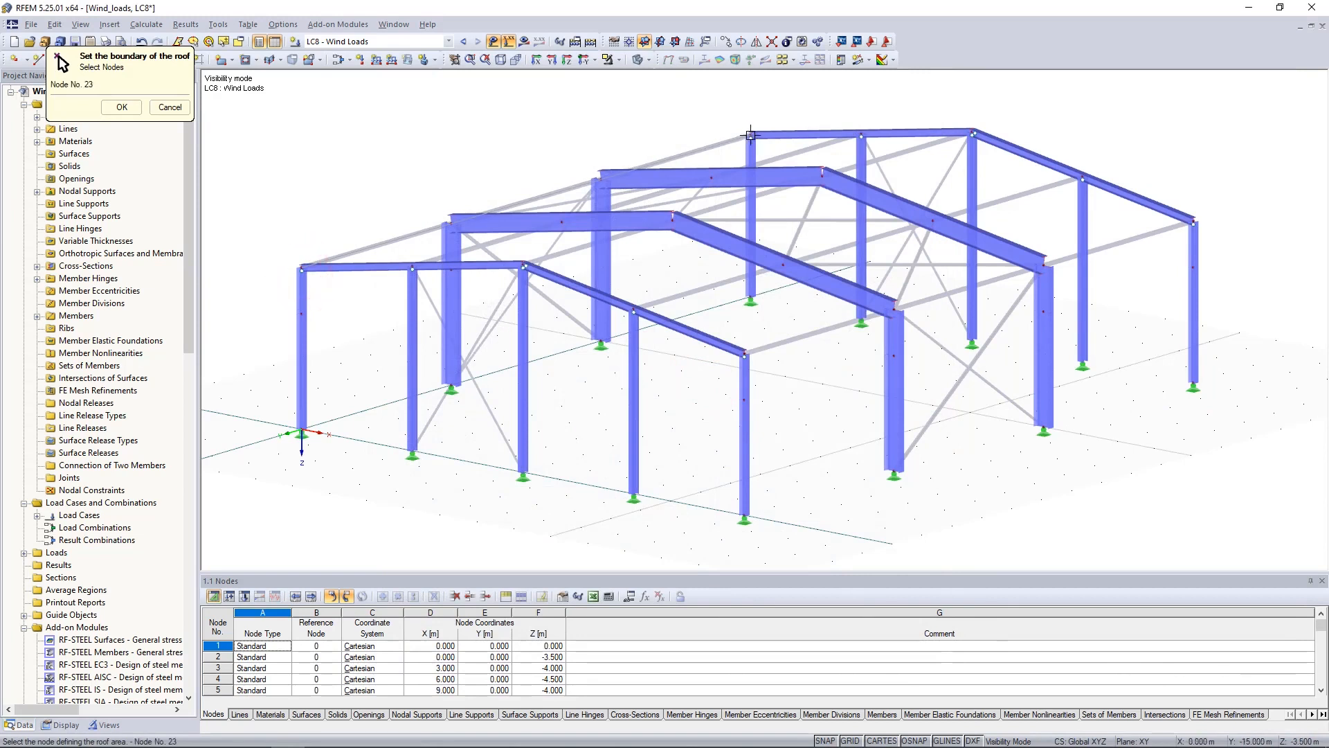
pyautogui.click(972, 132)
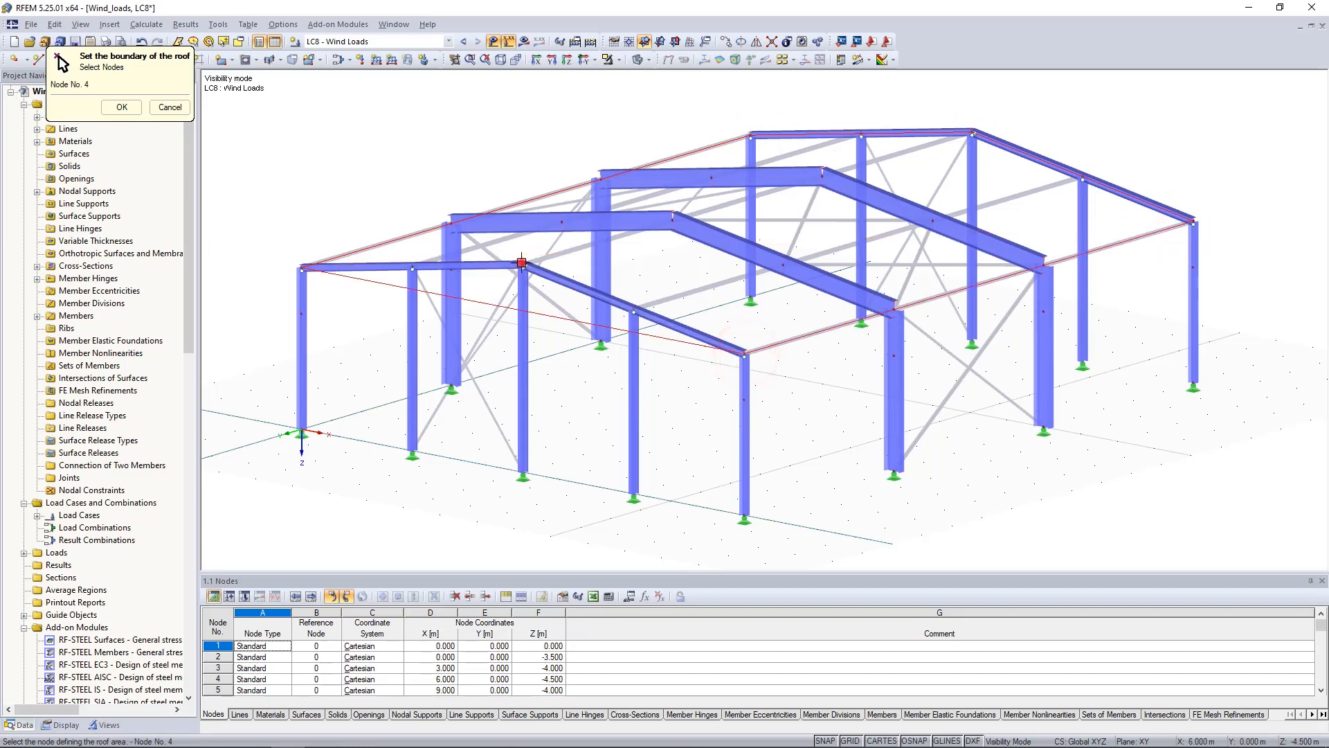
# Finish with roof node 4, confirm the generation summary, and view the wind loads on the hall
pyautogui.click(122, 107)
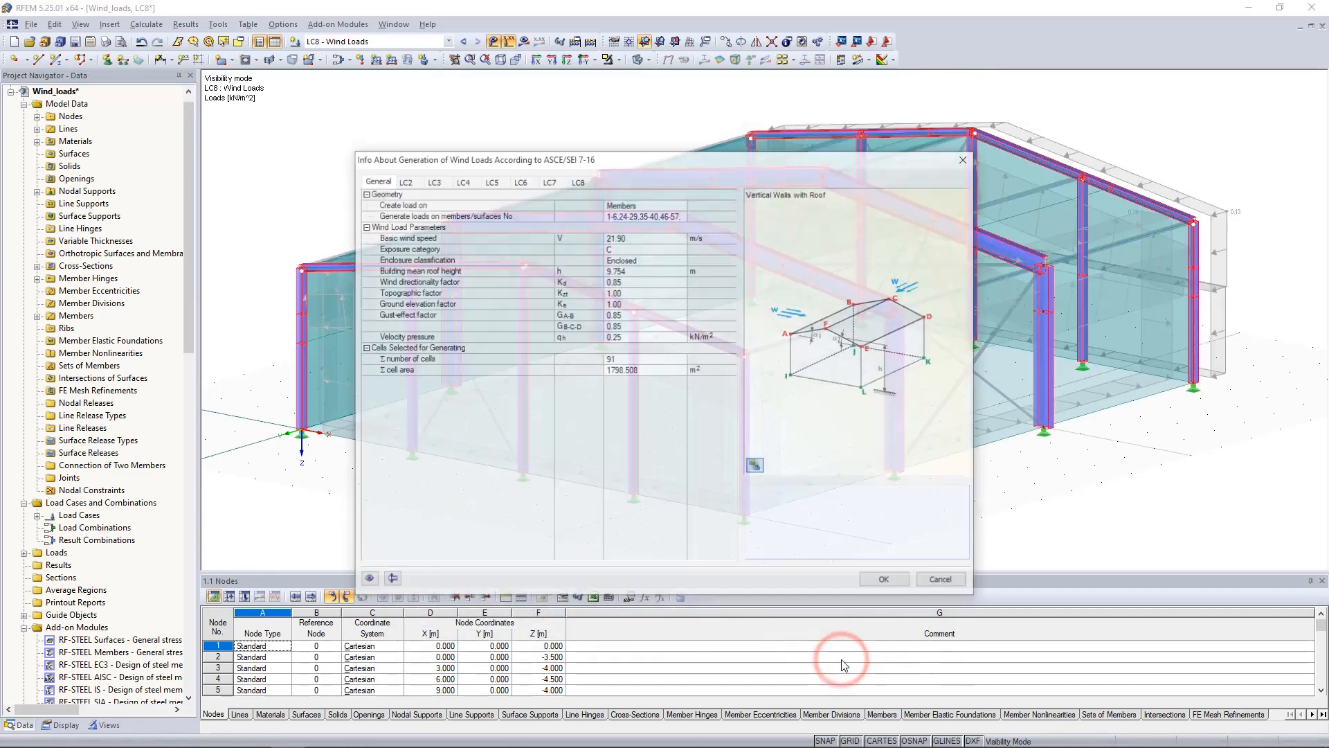
pyautogui.click(882, 579)
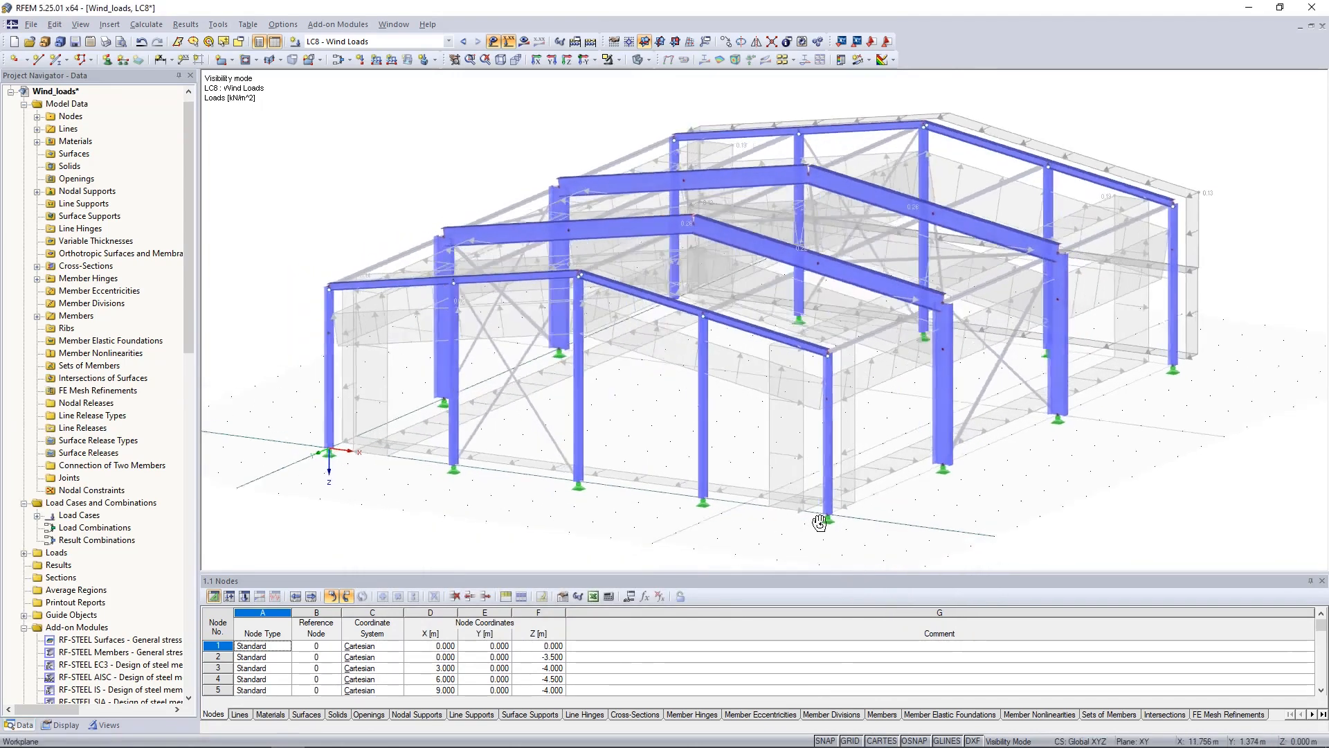
pyautogui.moveTo(819, 522); pyautogui.dragTo(1119, 542)
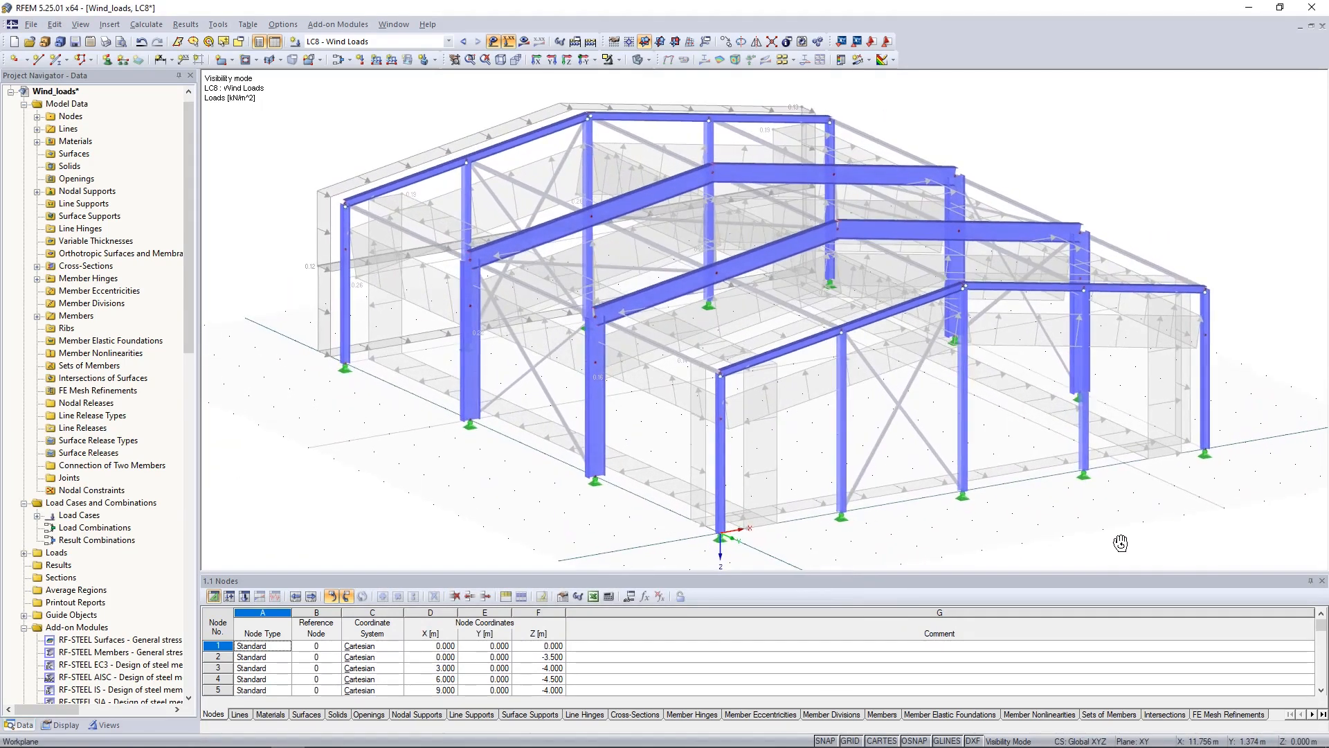